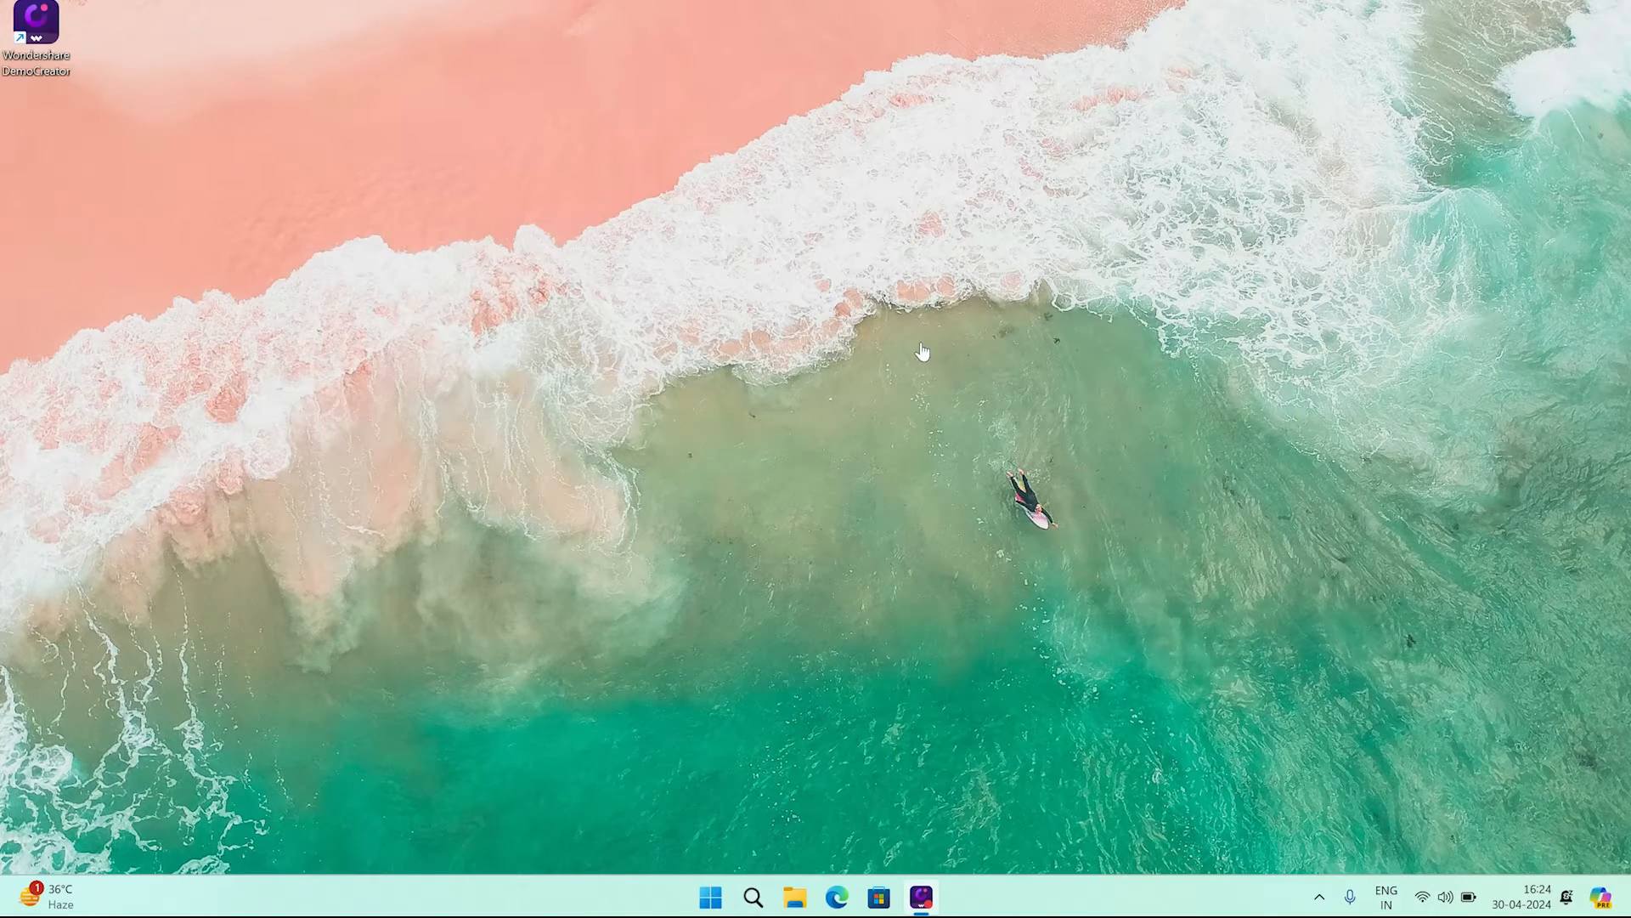
# Find Sound settings through Windows search ('sound se') and land on the Sound page.
pyautogui.click(753, 897)
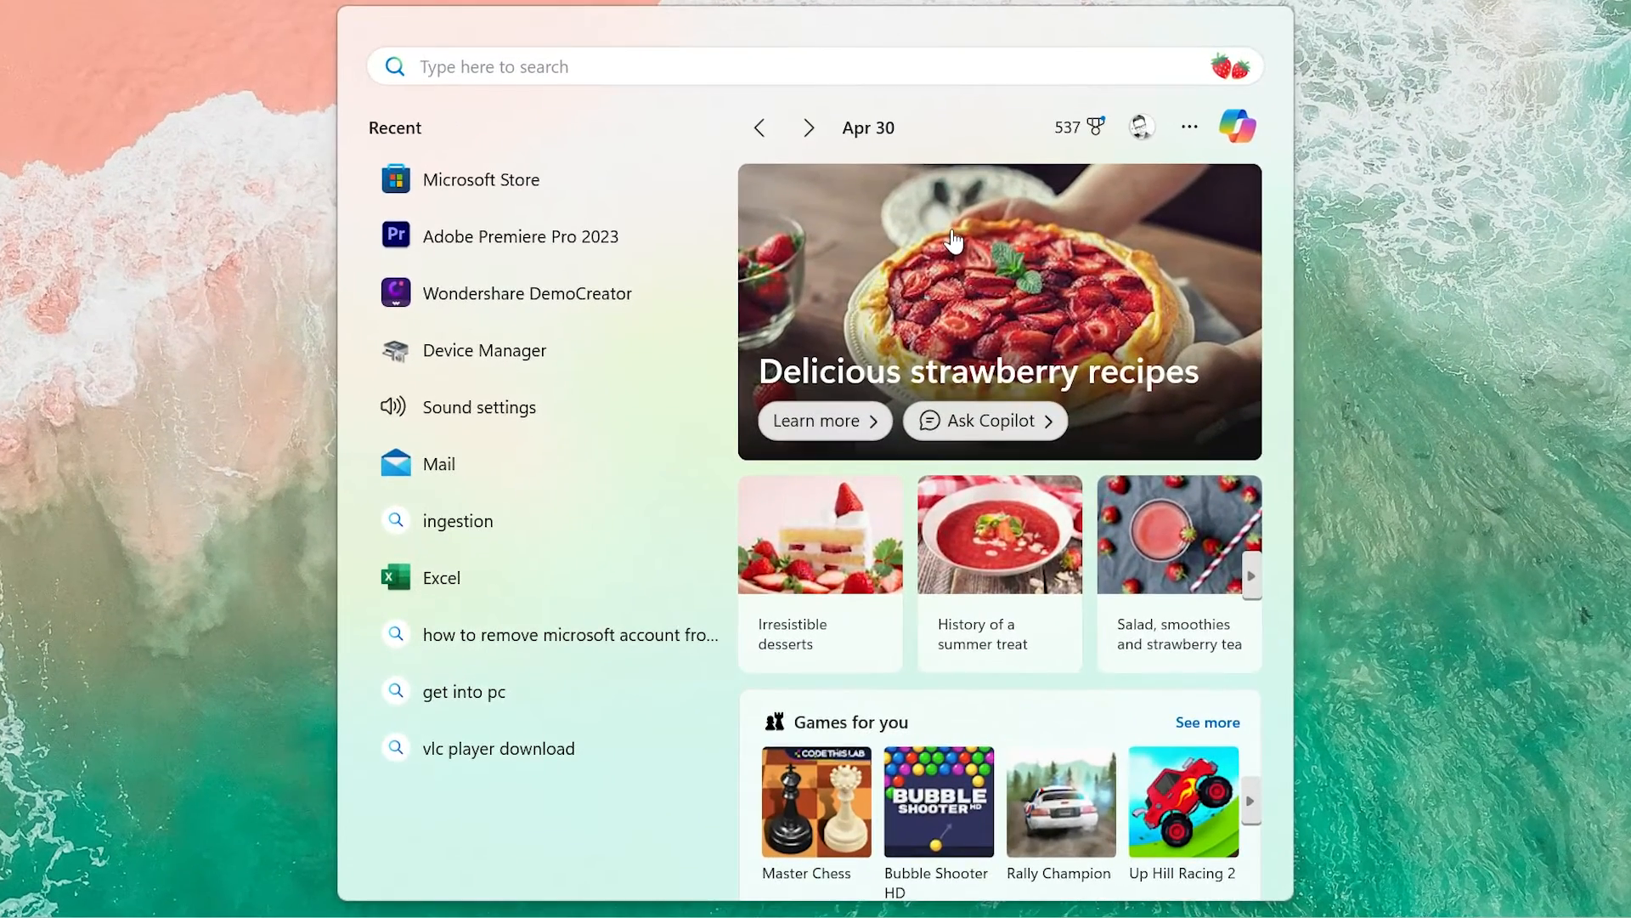
pyautogui.write('sound se')
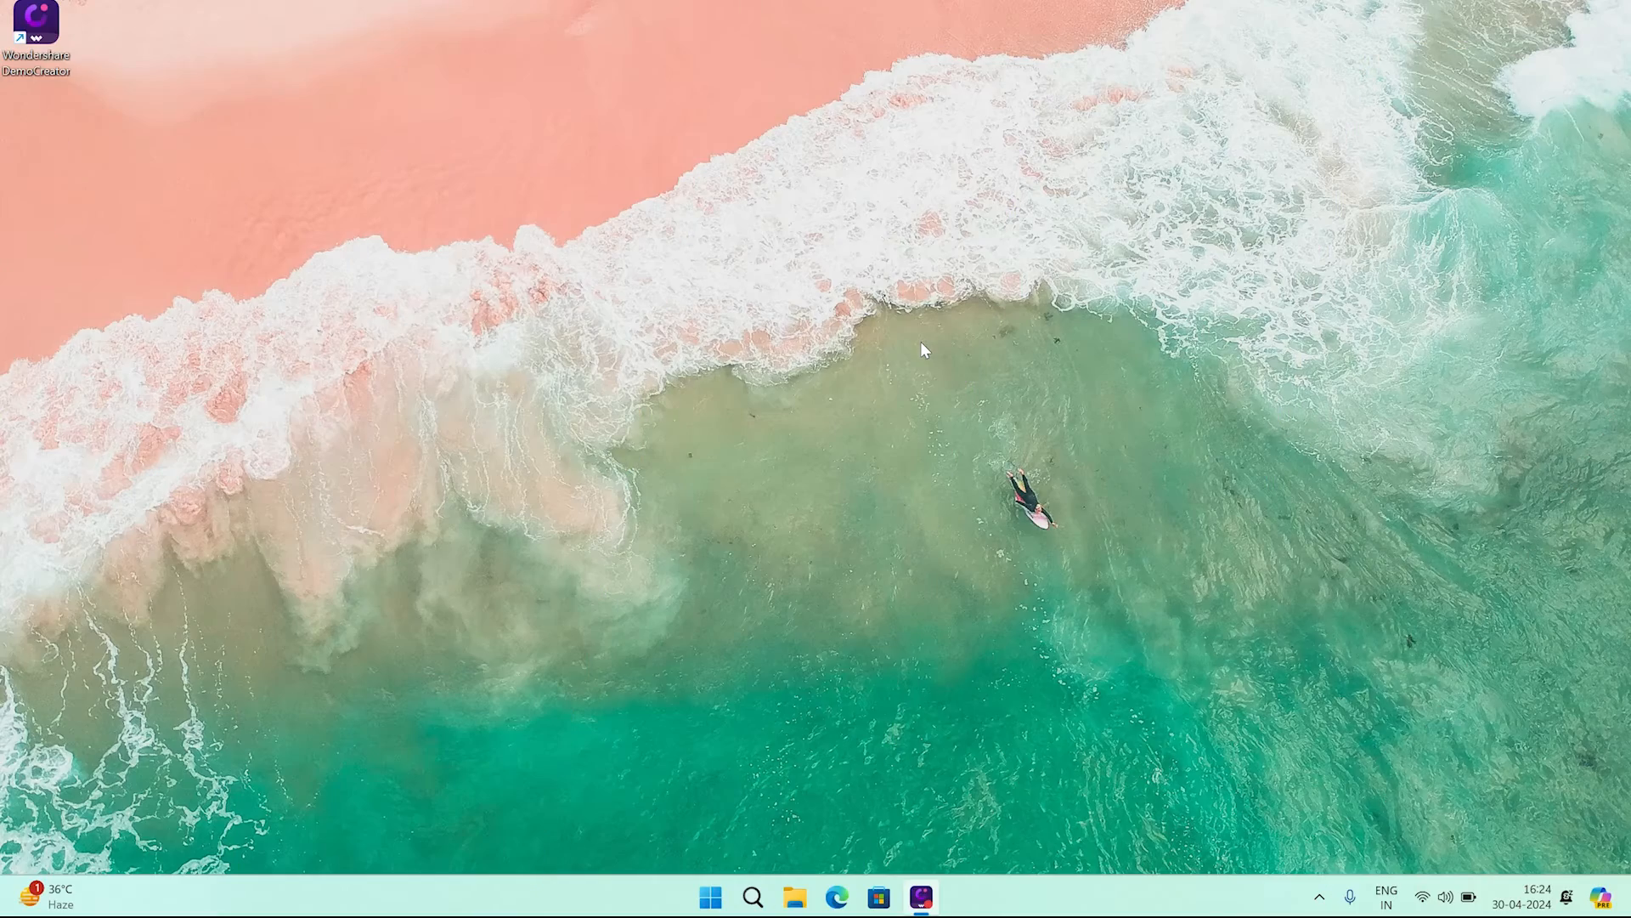
pyautogui.click(753, 896)
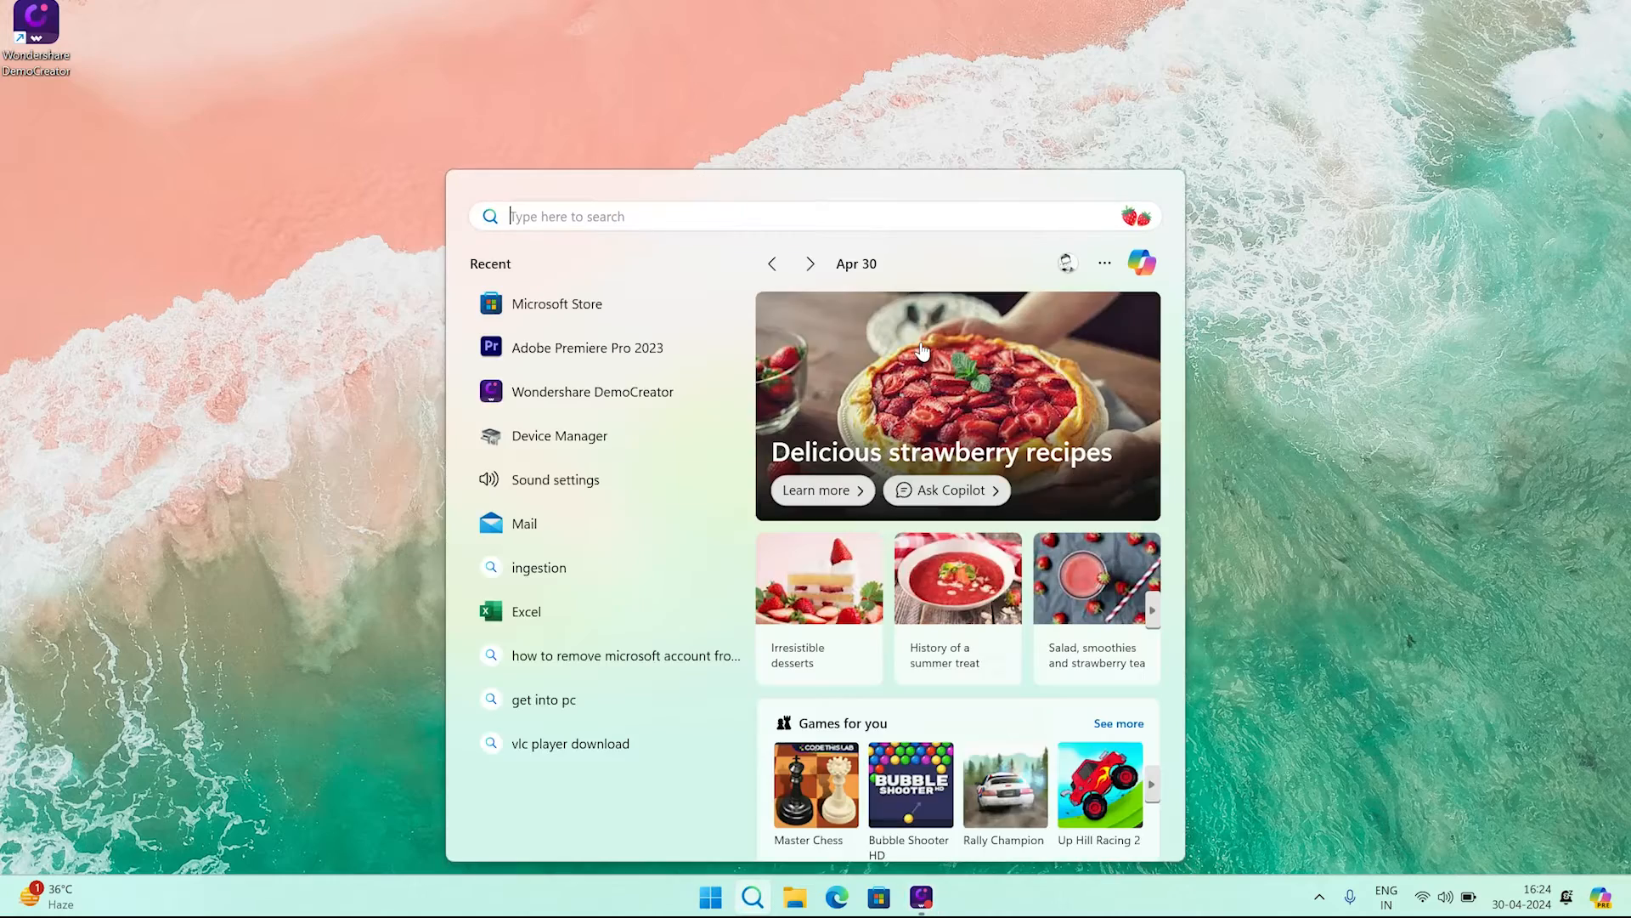
pyautogui.write('sound se')
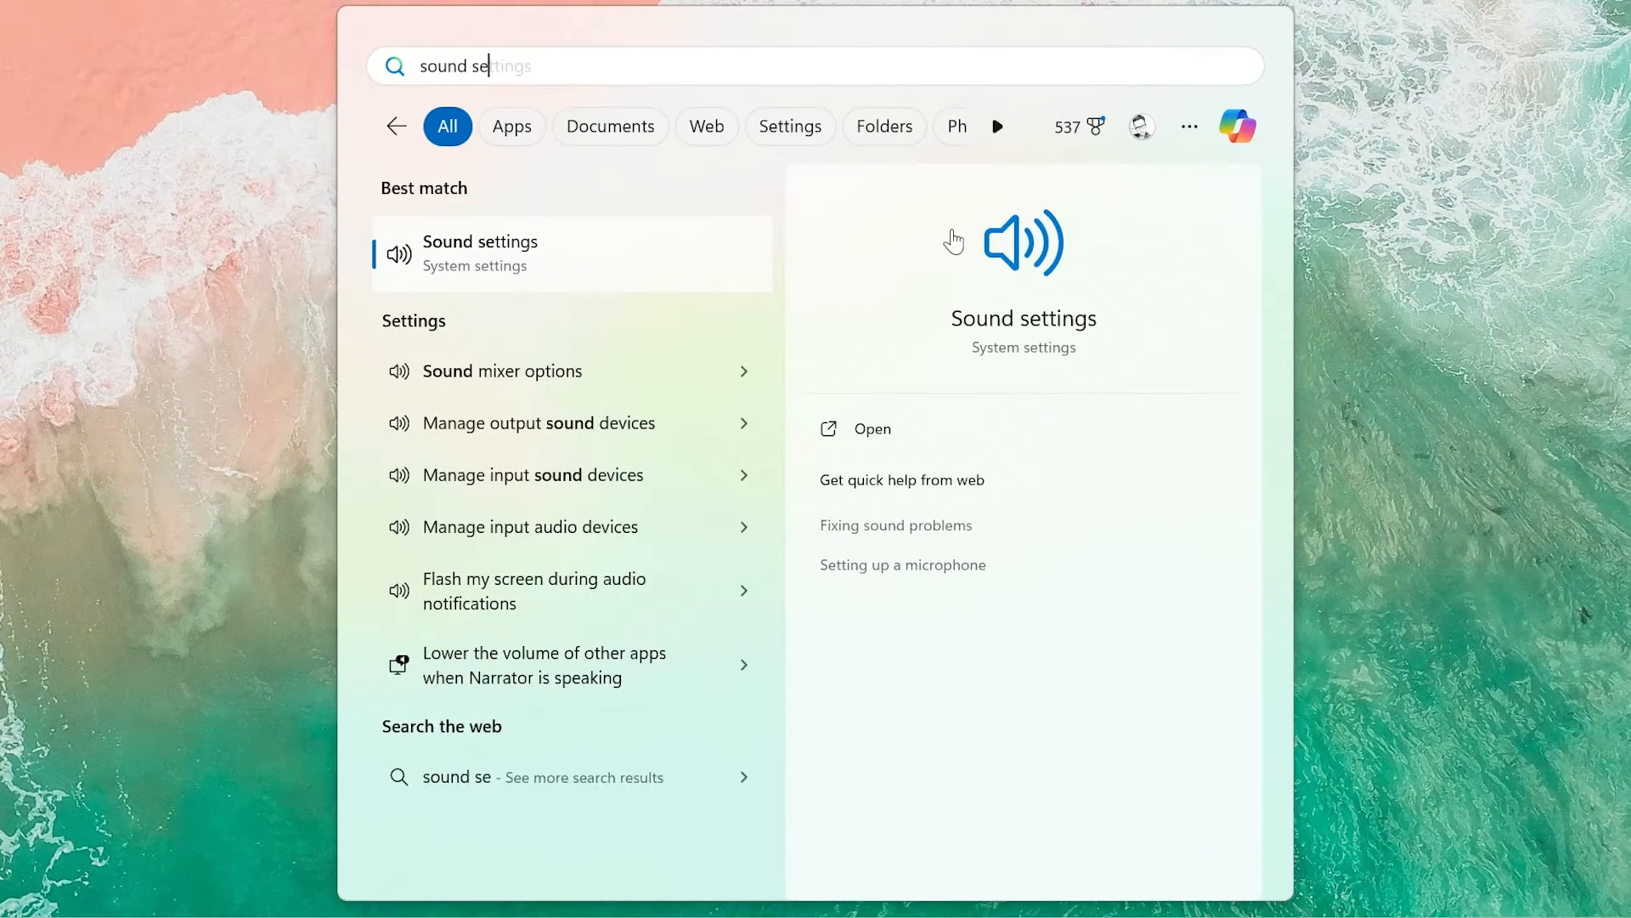
pyautogui.click(479, 254)
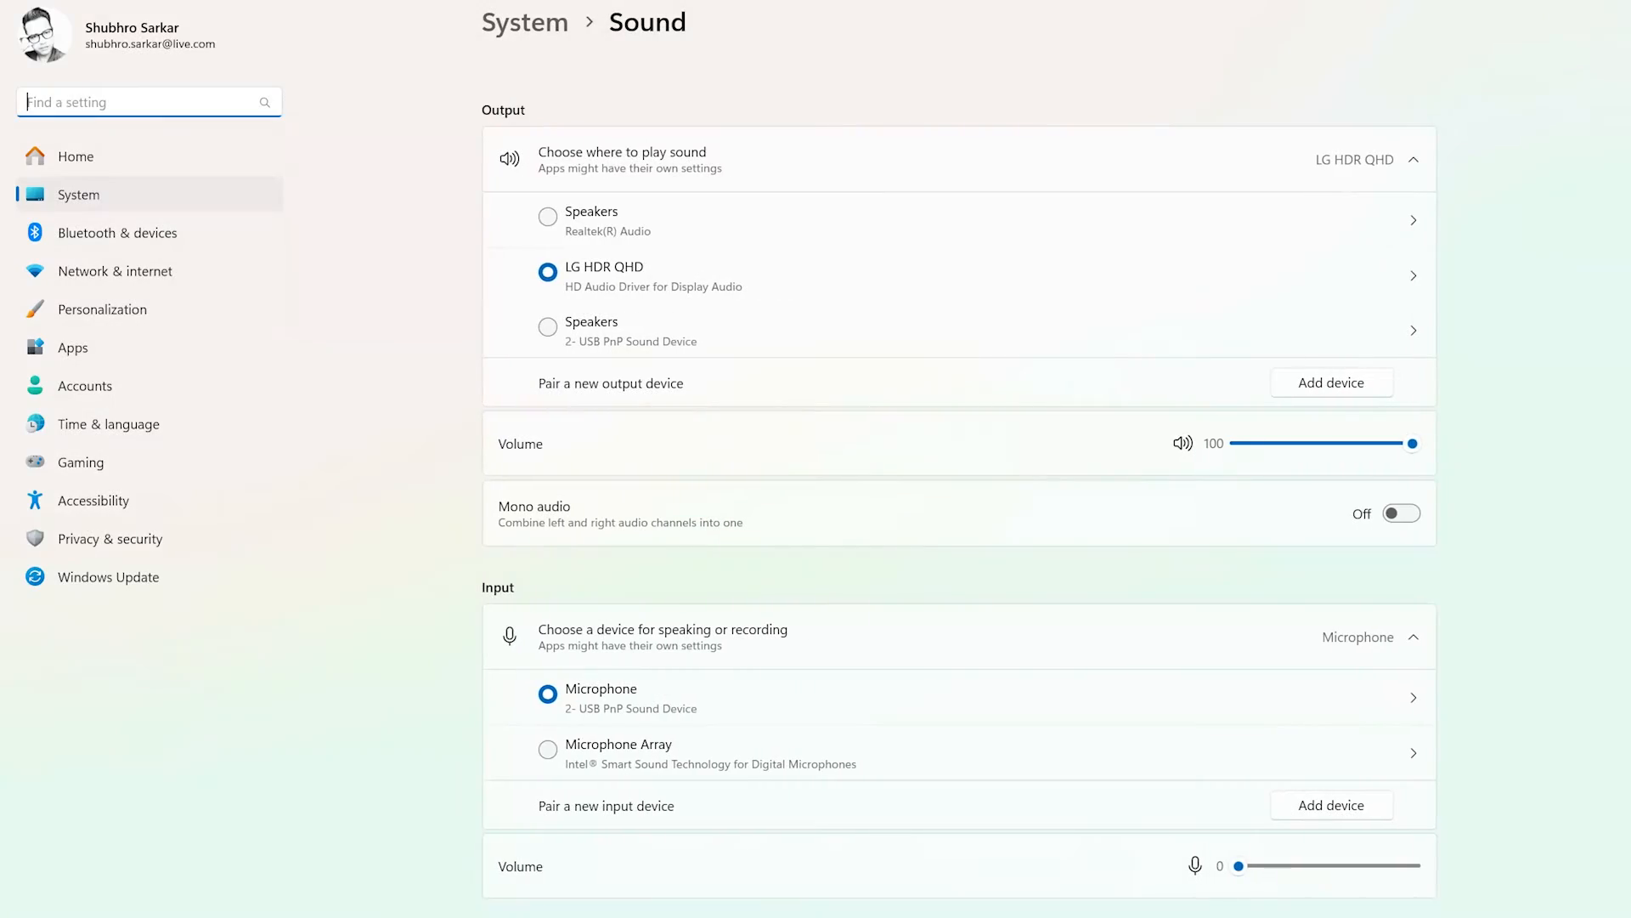
# Reach the Advanced section and bring up More sound settings with the playback device list.
pyautogui.scroll(-3)
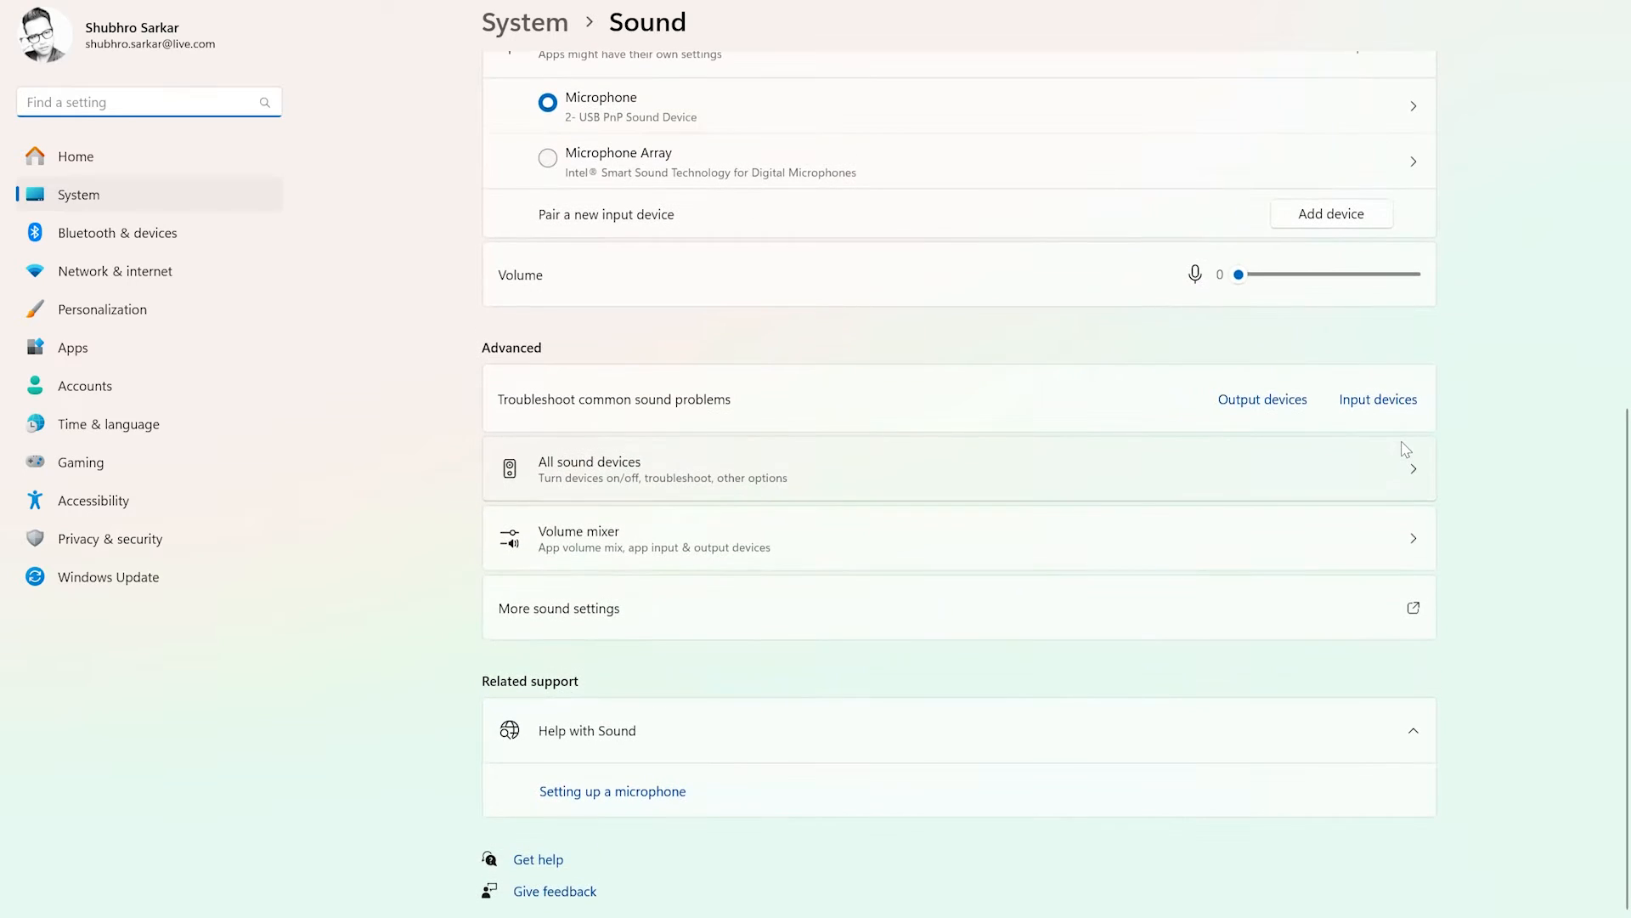
pyautogui.click(557, 608)
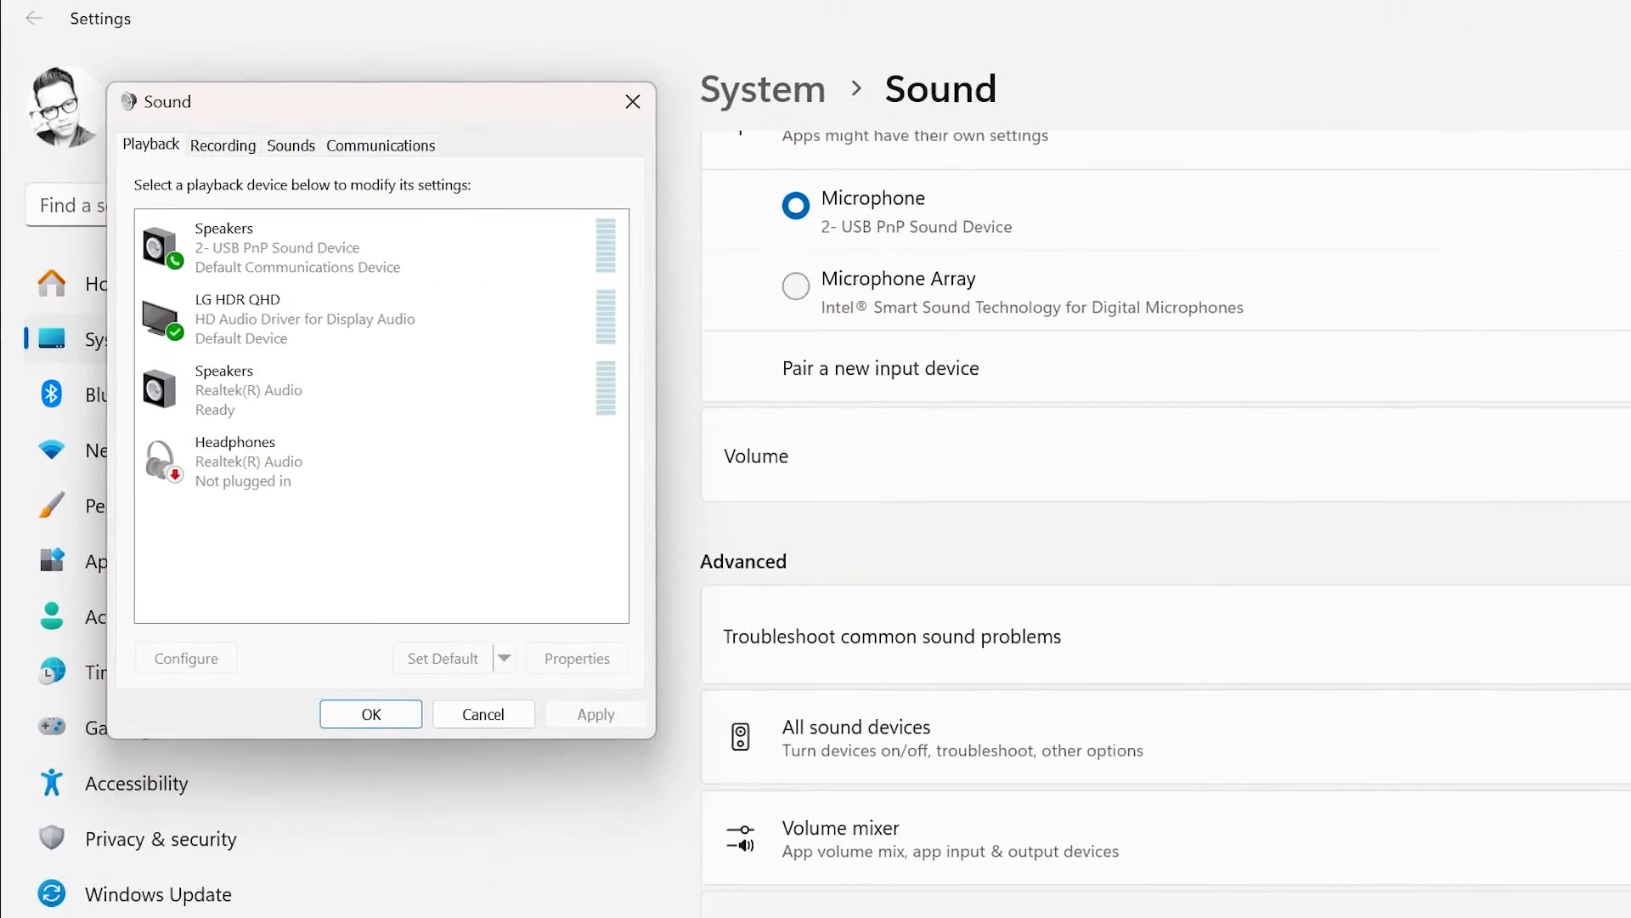
# Keep LG HDR QHD as Default Device, confirm with OK and leave Settings closed.
pyautogui.click(272, 320)
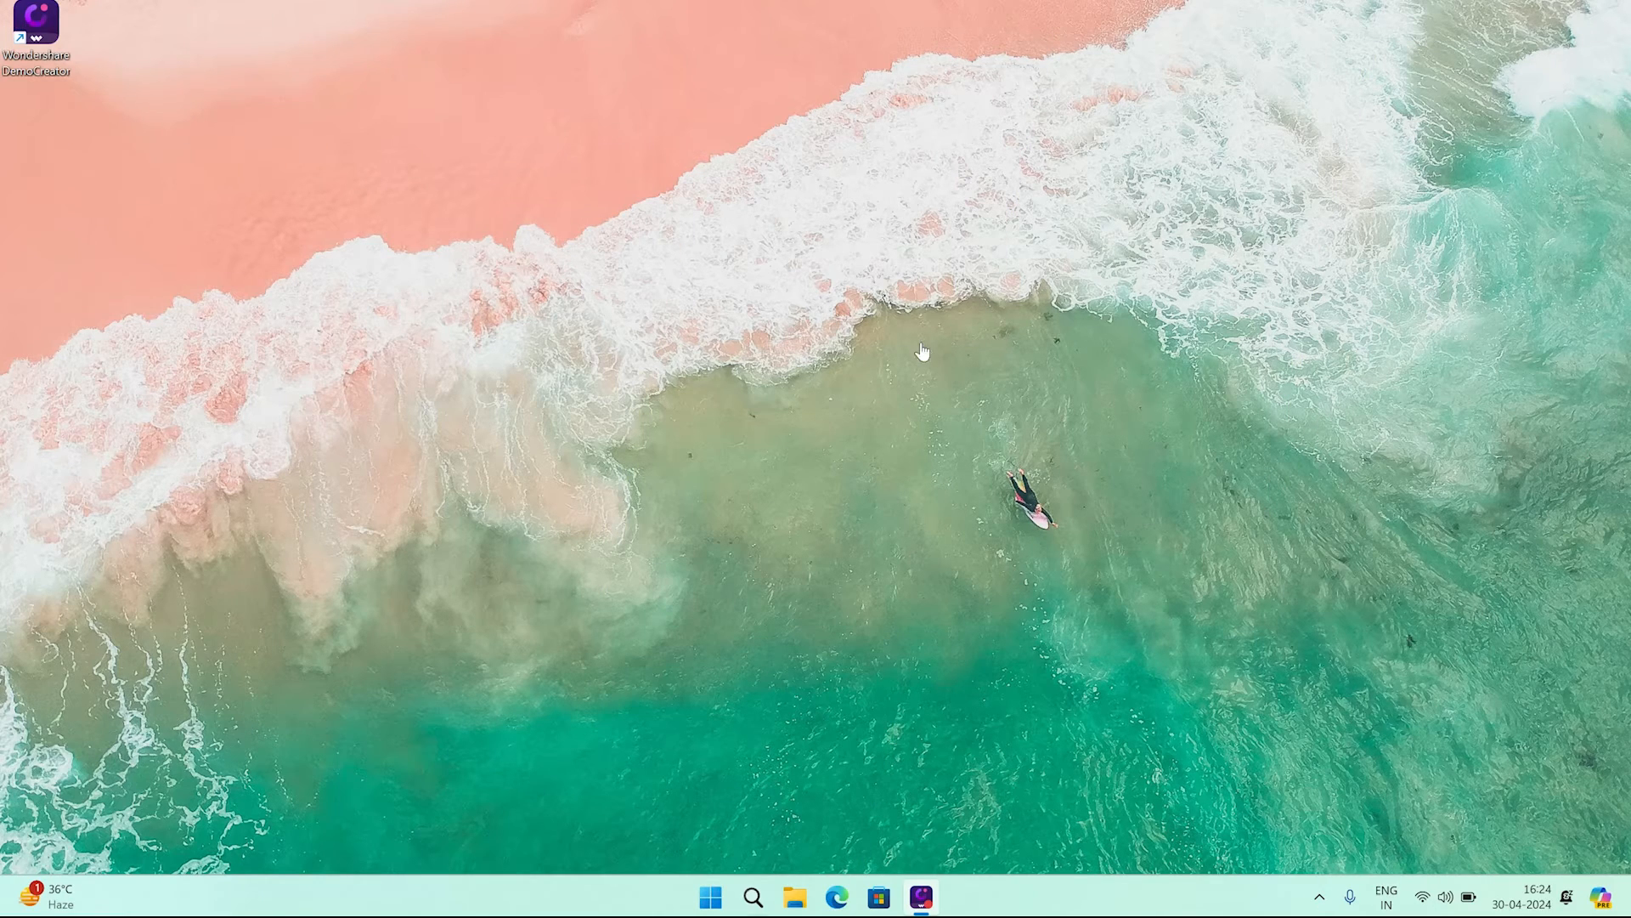
# Start the Output devices troubleshooter on LG HDR QHD until it suggests turning off sound enhancements.
pyautogui.write('sound settings')
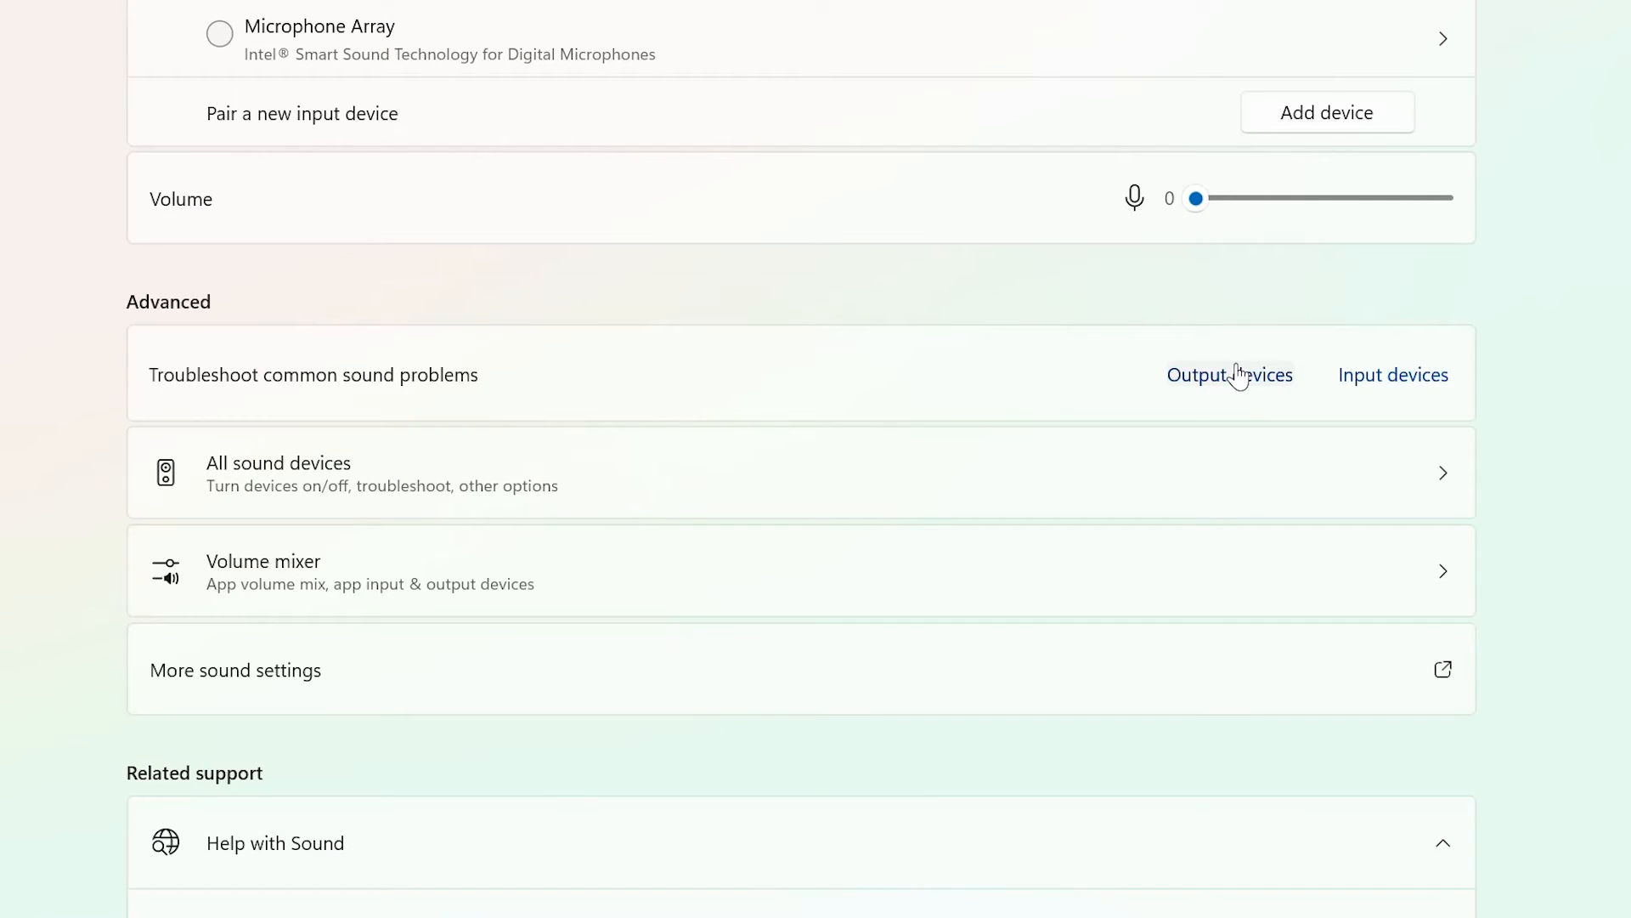
pyautogui.click(1230, 374)
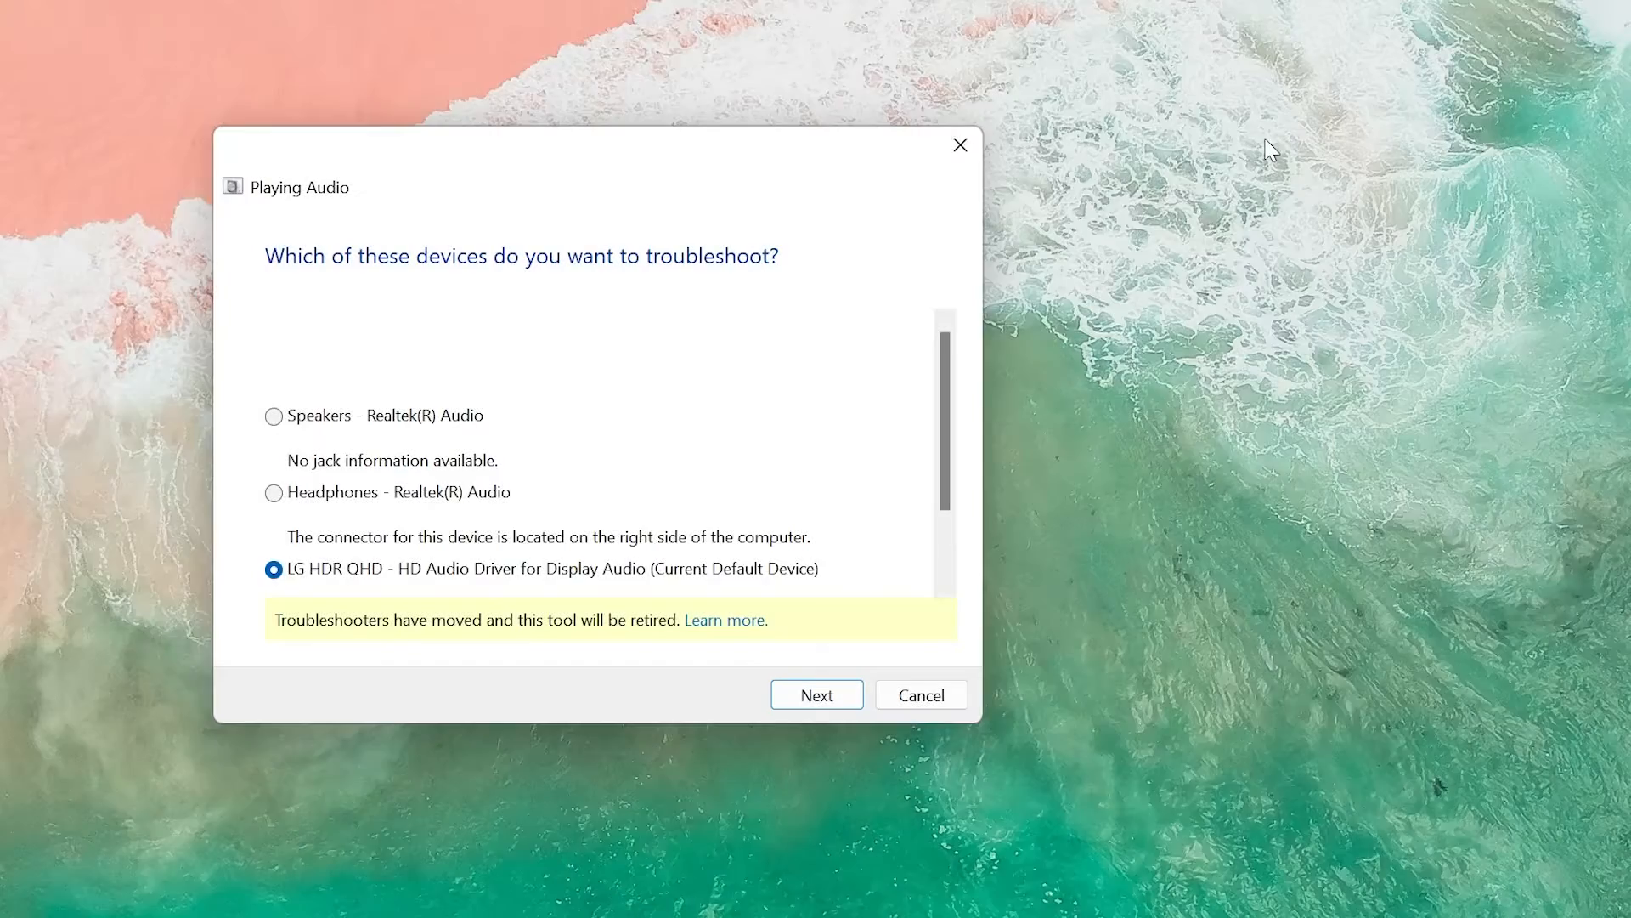
pyautogui.click(815, 694)
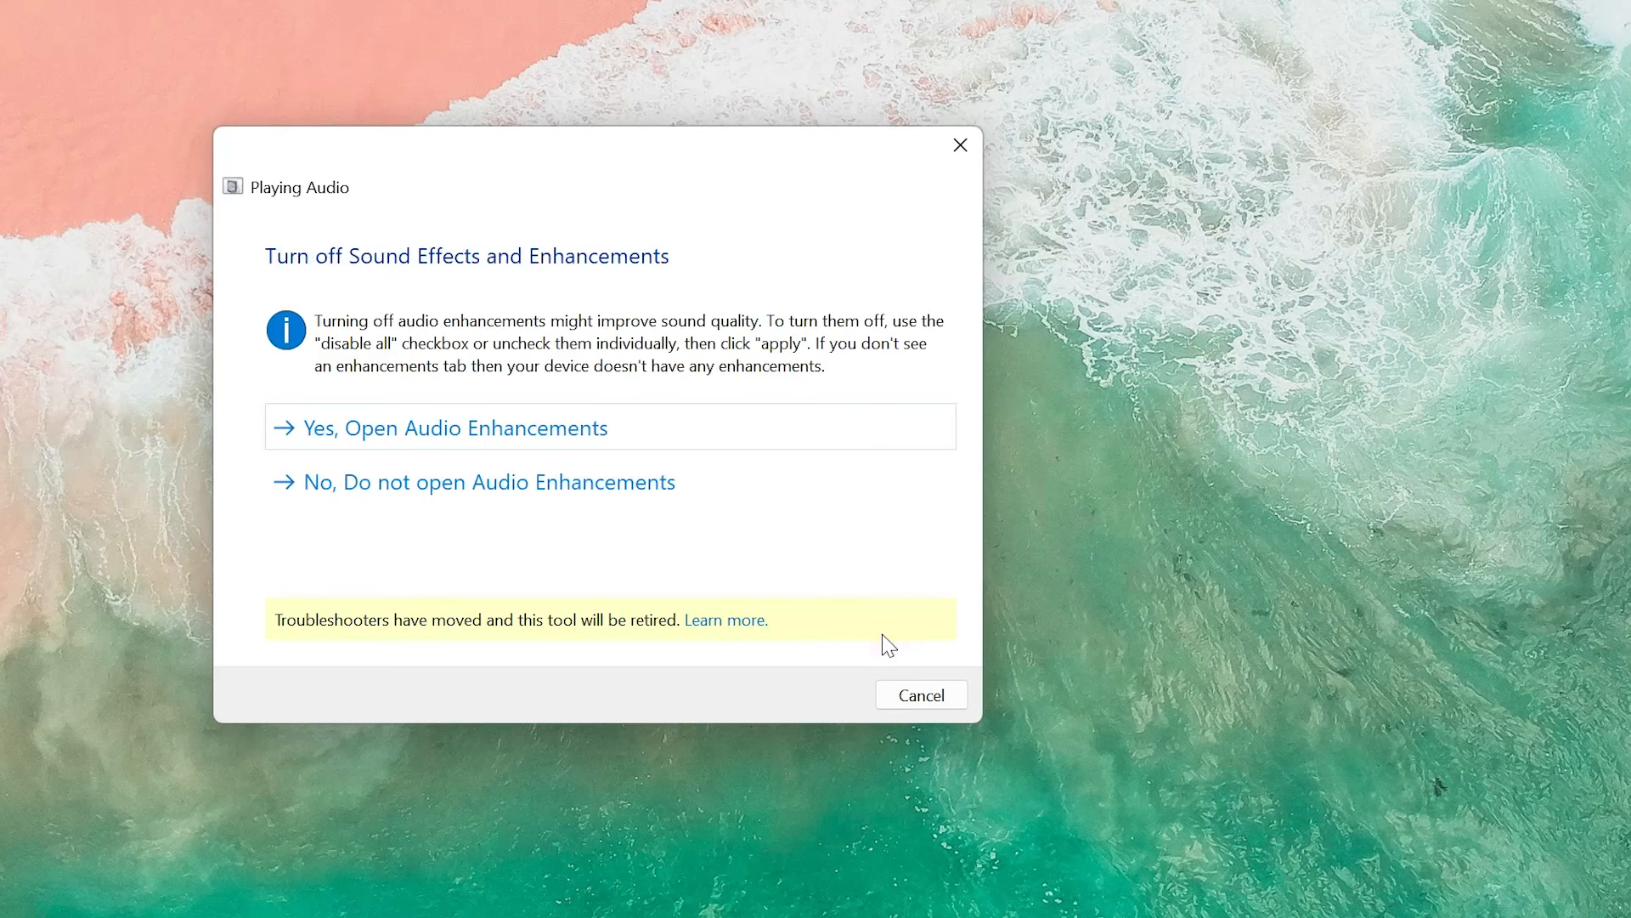